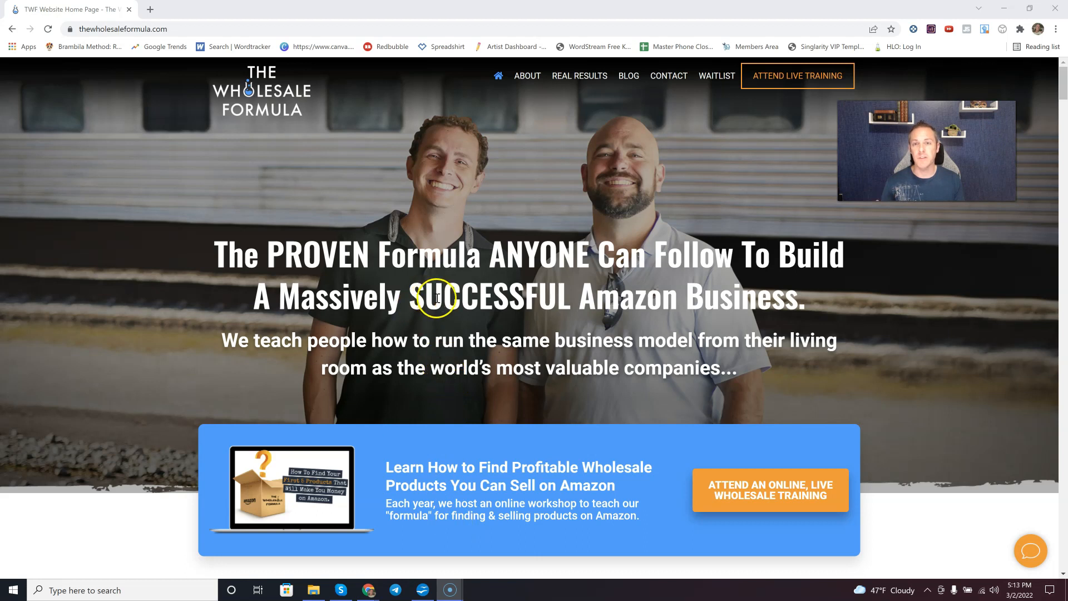
{"action": "mouse_move", "coordinate": [529, 340]}
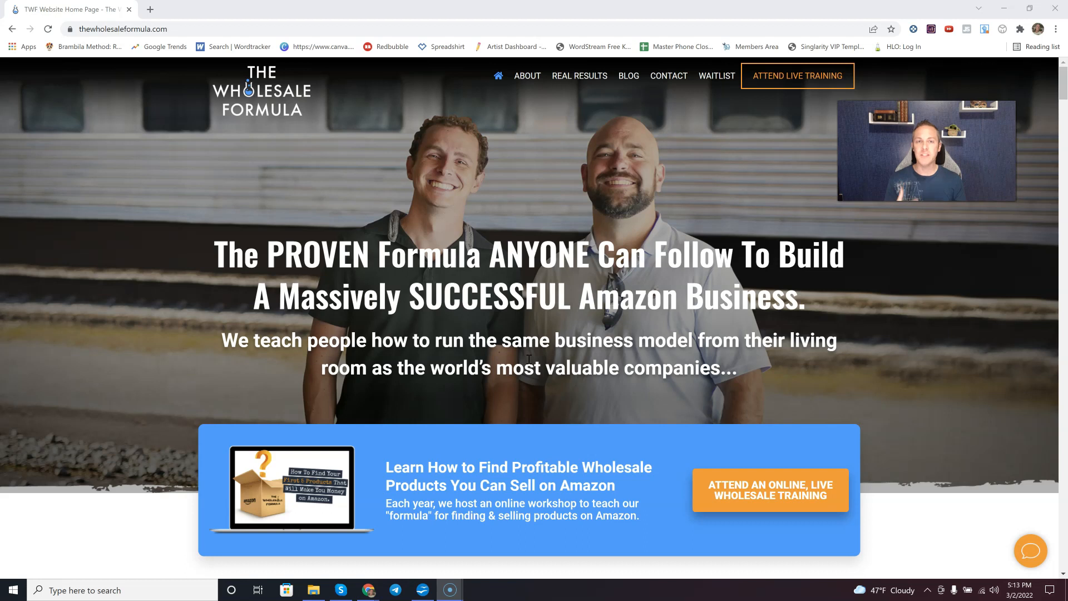
{"action": "mouse_move", "coordinate": [982, 355]}
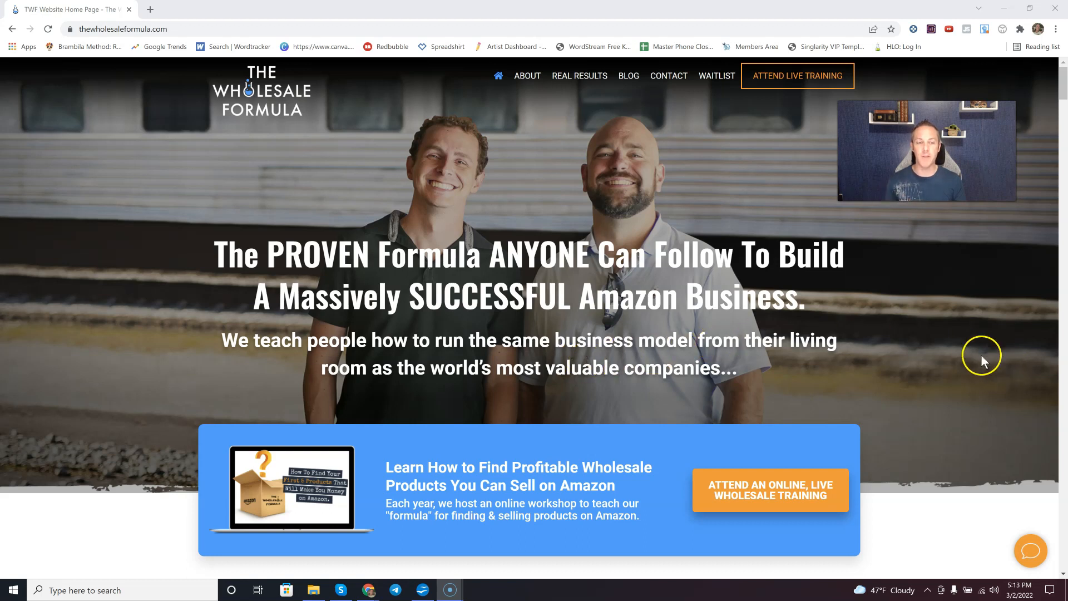
{"action": "mouse_move", "coordinate": [943, 357]}
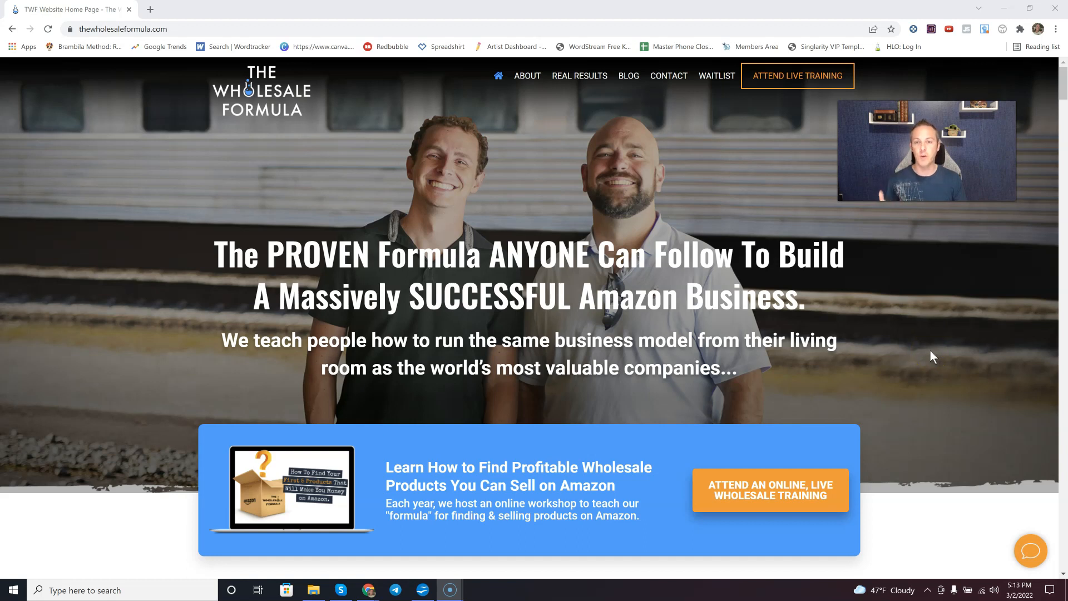
{"action": "scroll", "scroll_direction": "down", "scroll_amount": 3}
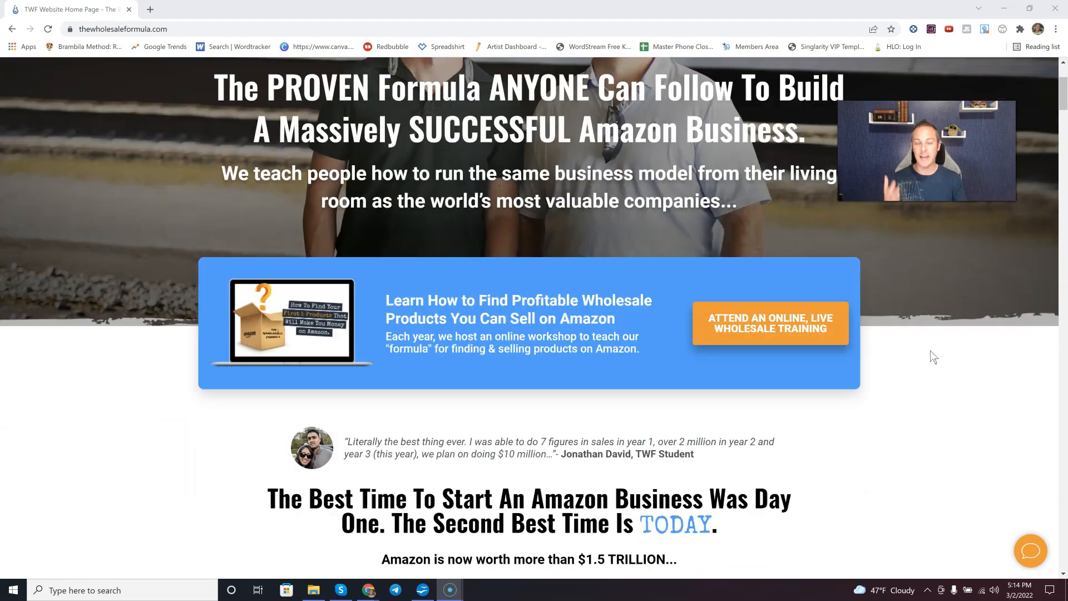
{"action": "scroll", "scroll_direction": "down", "scroll_amount": 3}
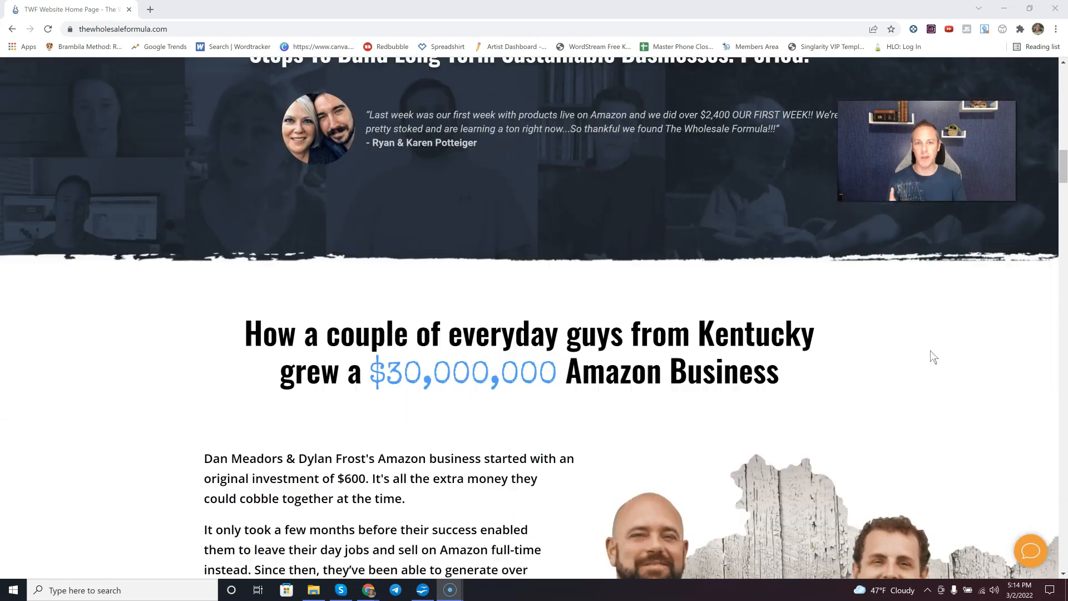
{"action": "scroll", "scroll_direction": "down", "scroll_amount": 3}
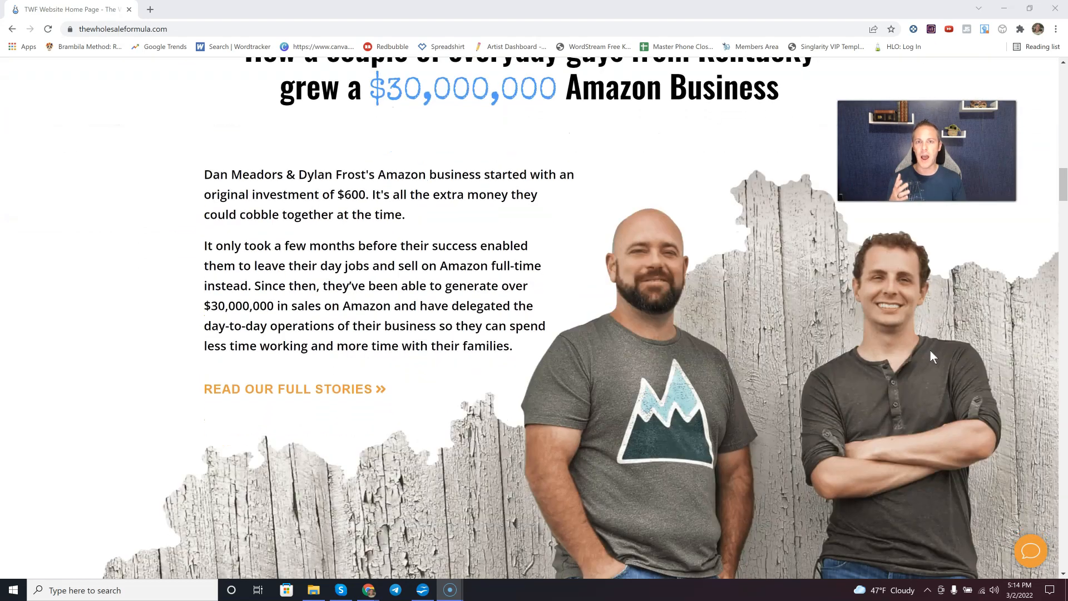
{"action": "scroll", "scroll_direction": "down", "scroll_amount": 3}
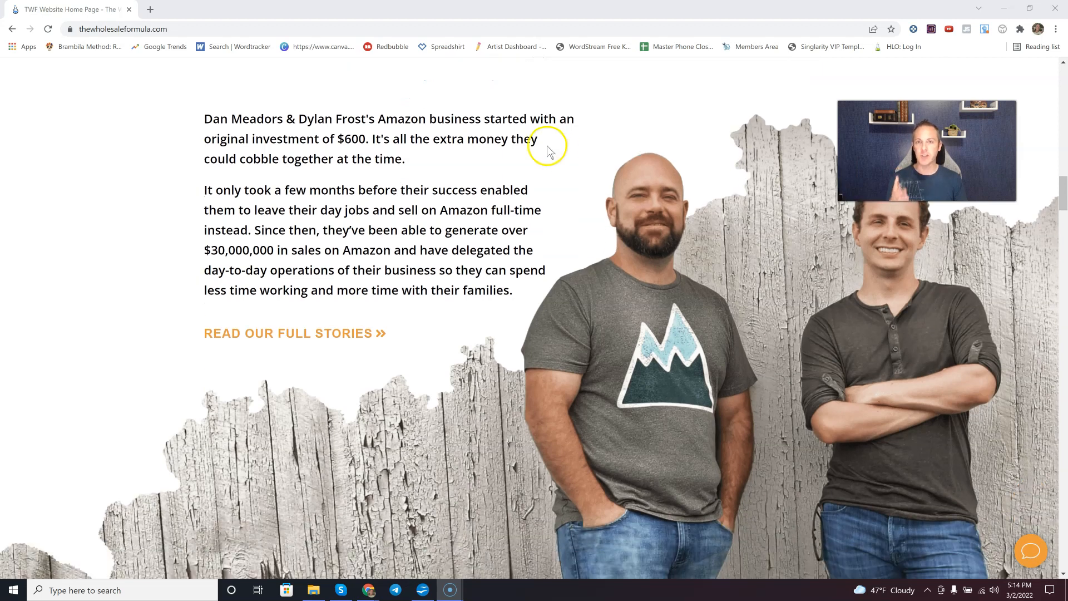
{"action": "mouse_move", "coordinate": [668, 244]}
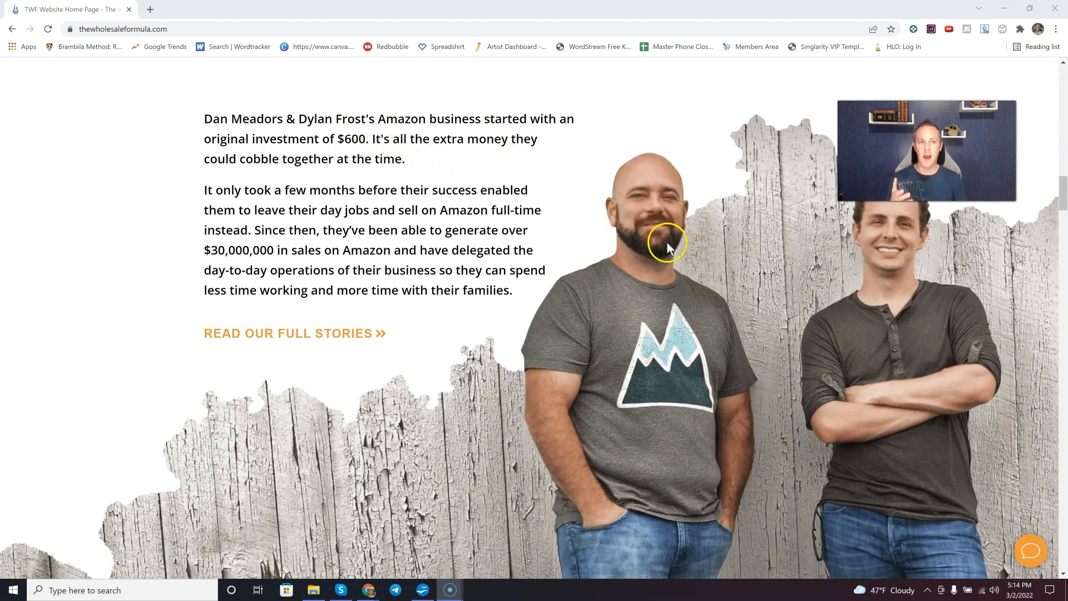
{"action": "scroll", "scroll_direction": "up", "scroll_amount": 3}
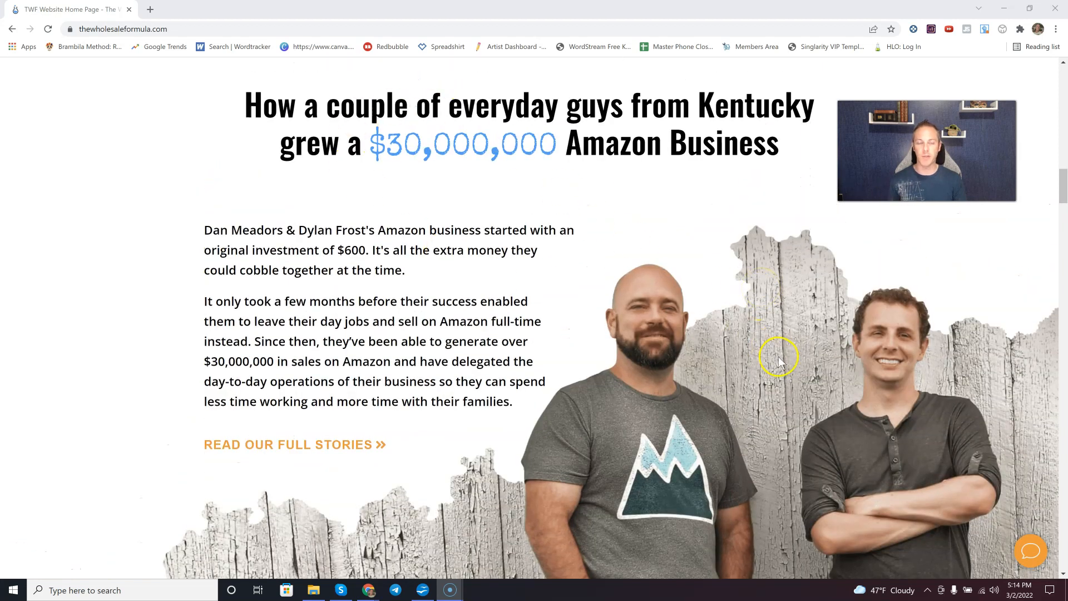
{"action": "scroll", "scroll_direction": "down", "scroll_amount": 3}
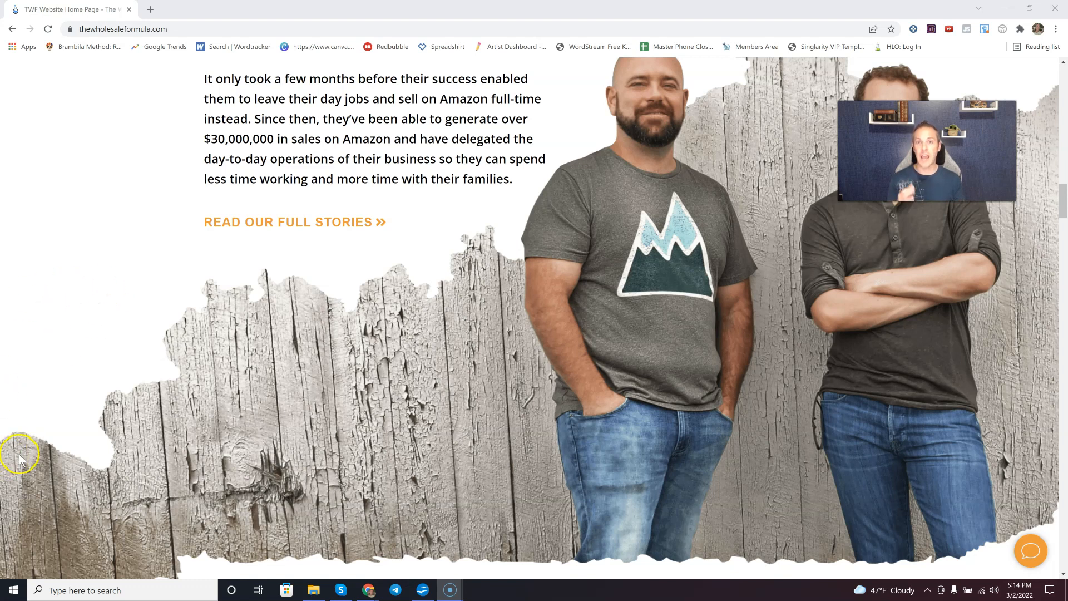
{"action": "scroll", "scroll_direction": "down", "scroll_amount": 3}
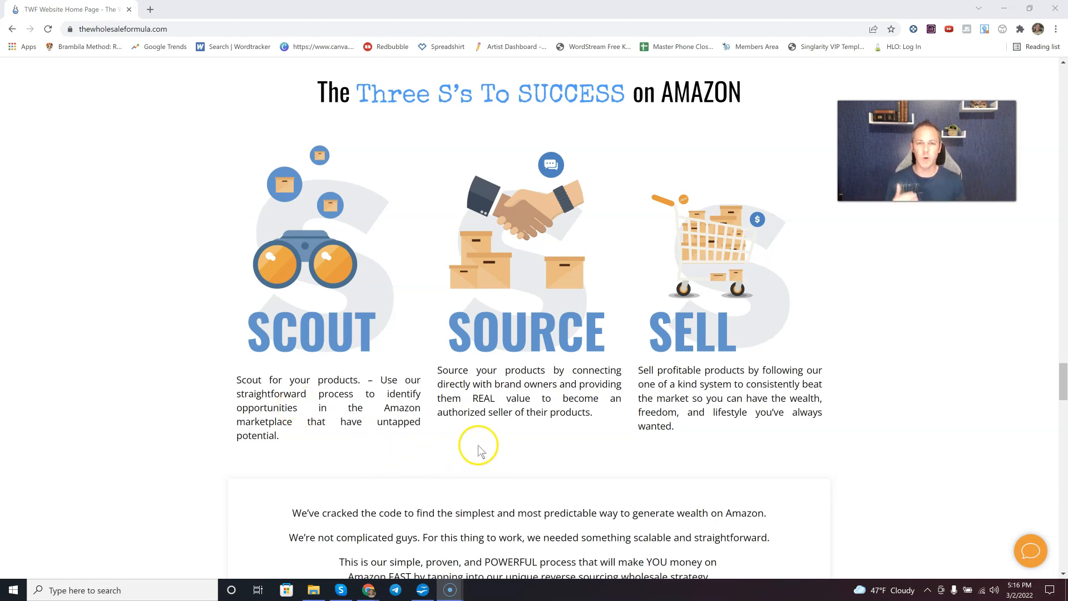
{"action": "mouse_move", "coordinate": [518, 468]}
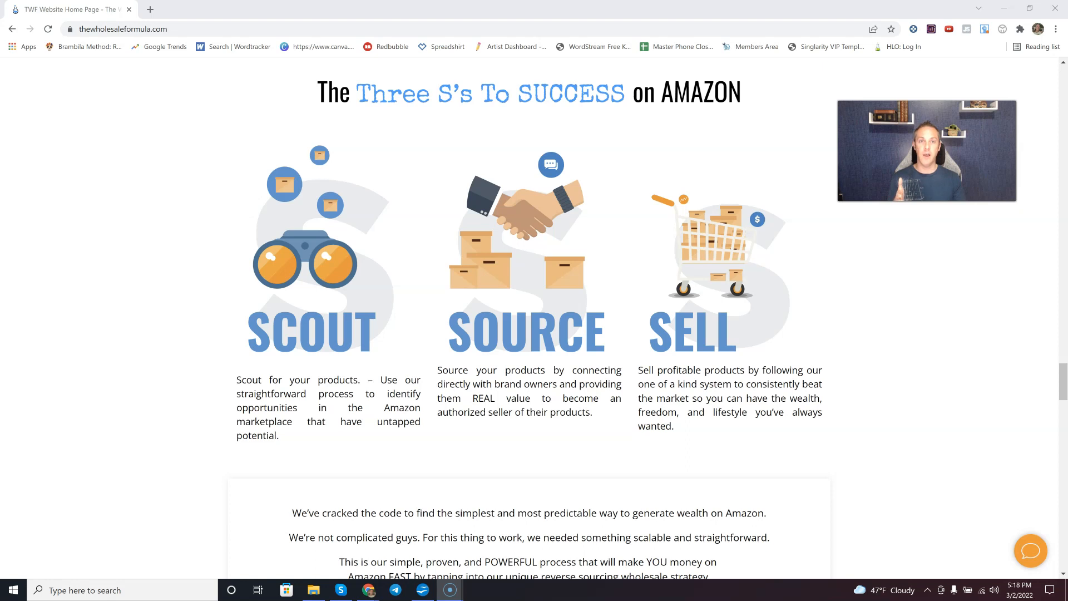
{"action": "scroll", "scroll_direction": "down", "scroll_amount": 3}
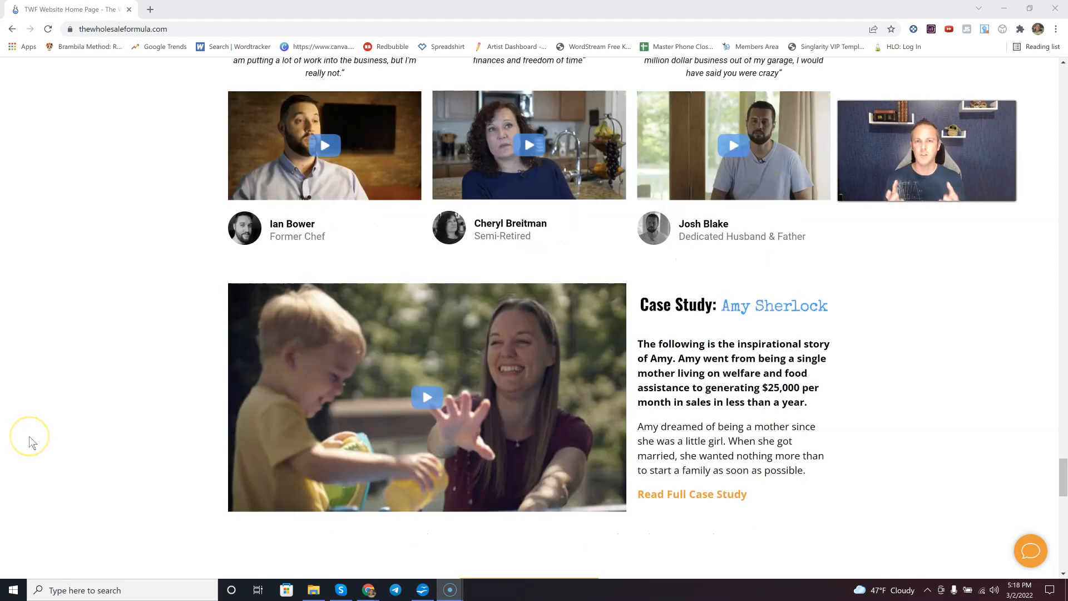